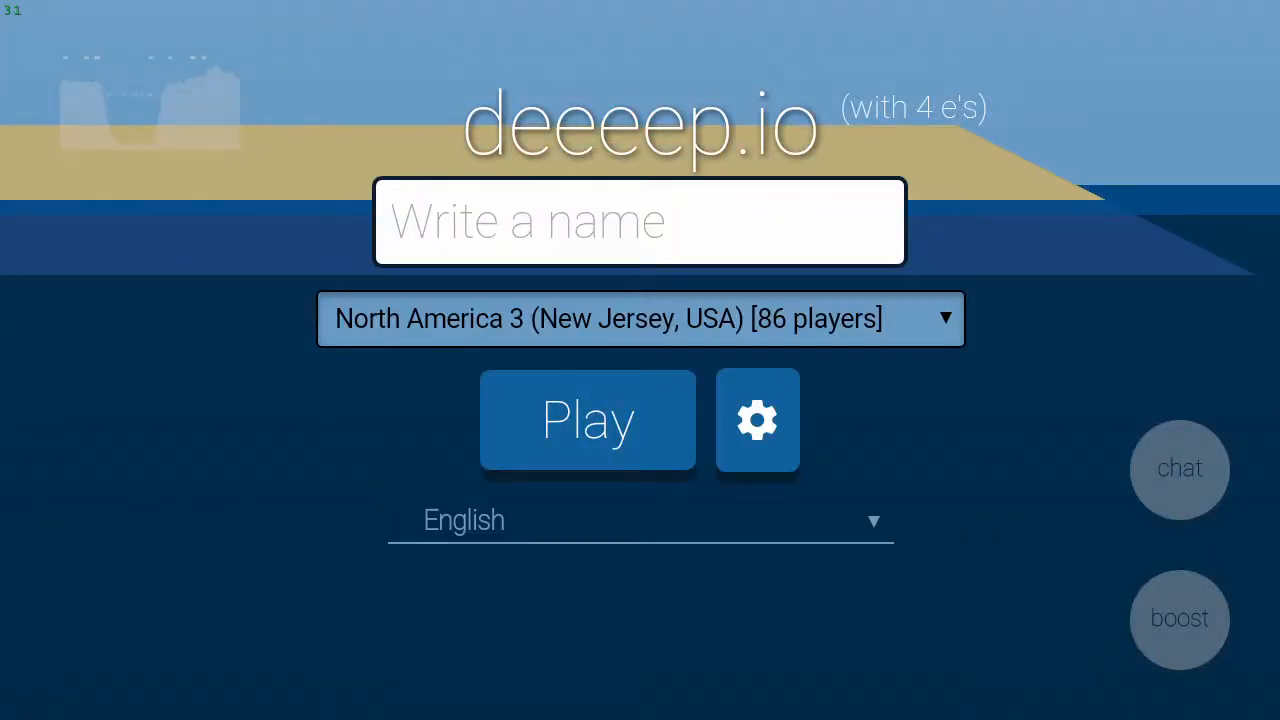
# Step: Enter 'Davien' as the player name on the start screen
pyautogui.click(640, 220)
pyautogui.write('Davi')
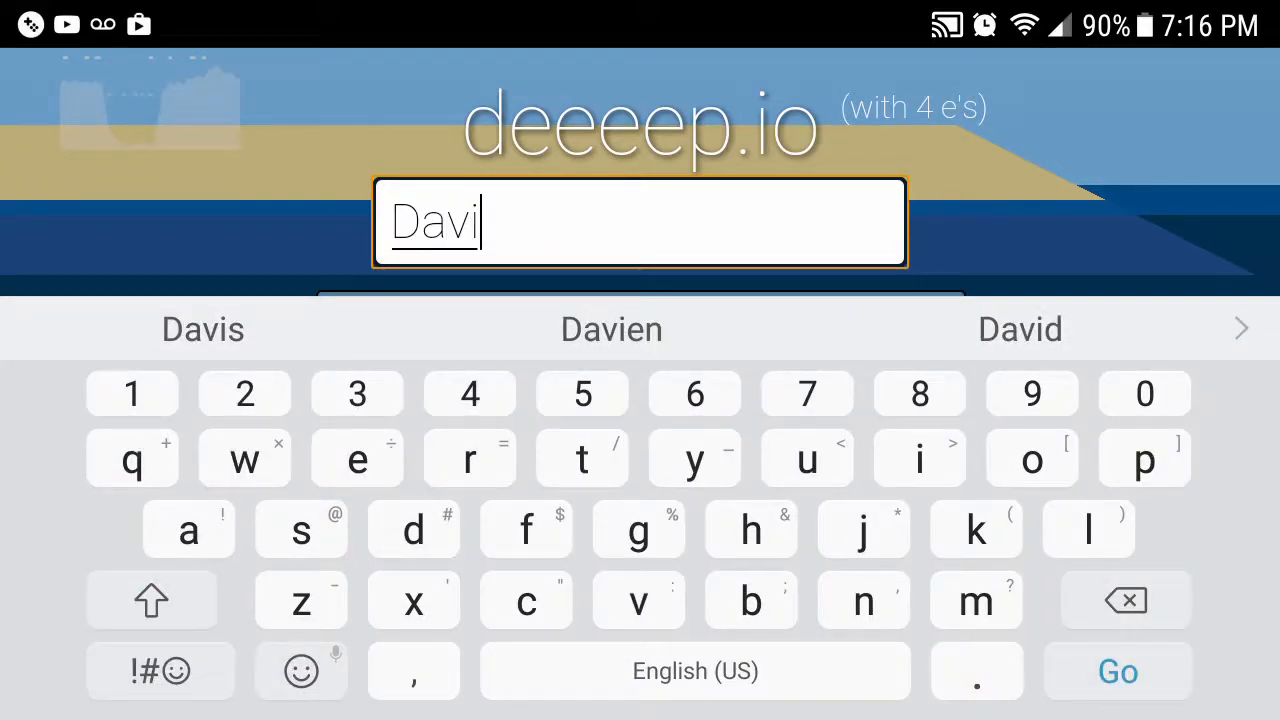
pyautogui.click(612, 328)
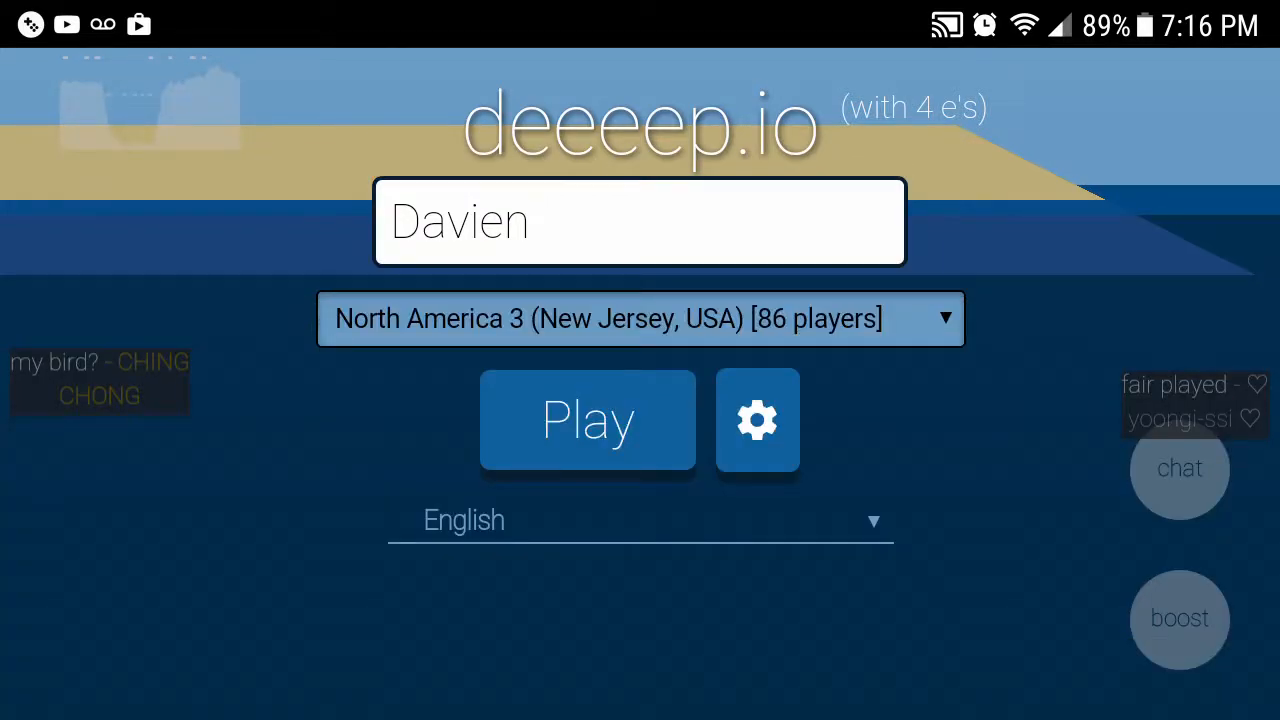
# Step: Join the match as blobfish Davien, swim around, and bring up the chat box
pyautogui.click(588, 420)
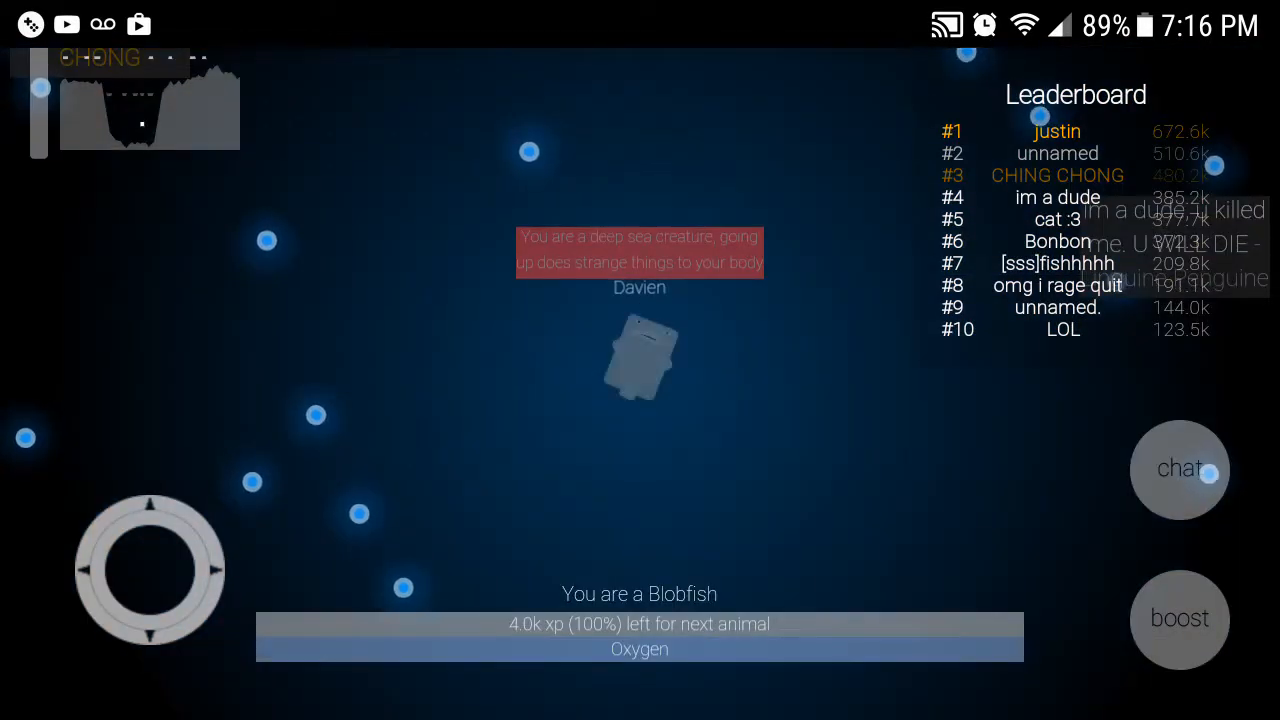
pyautogui.moveTo(150, 570); pyautogui.dragTo(90, 590)
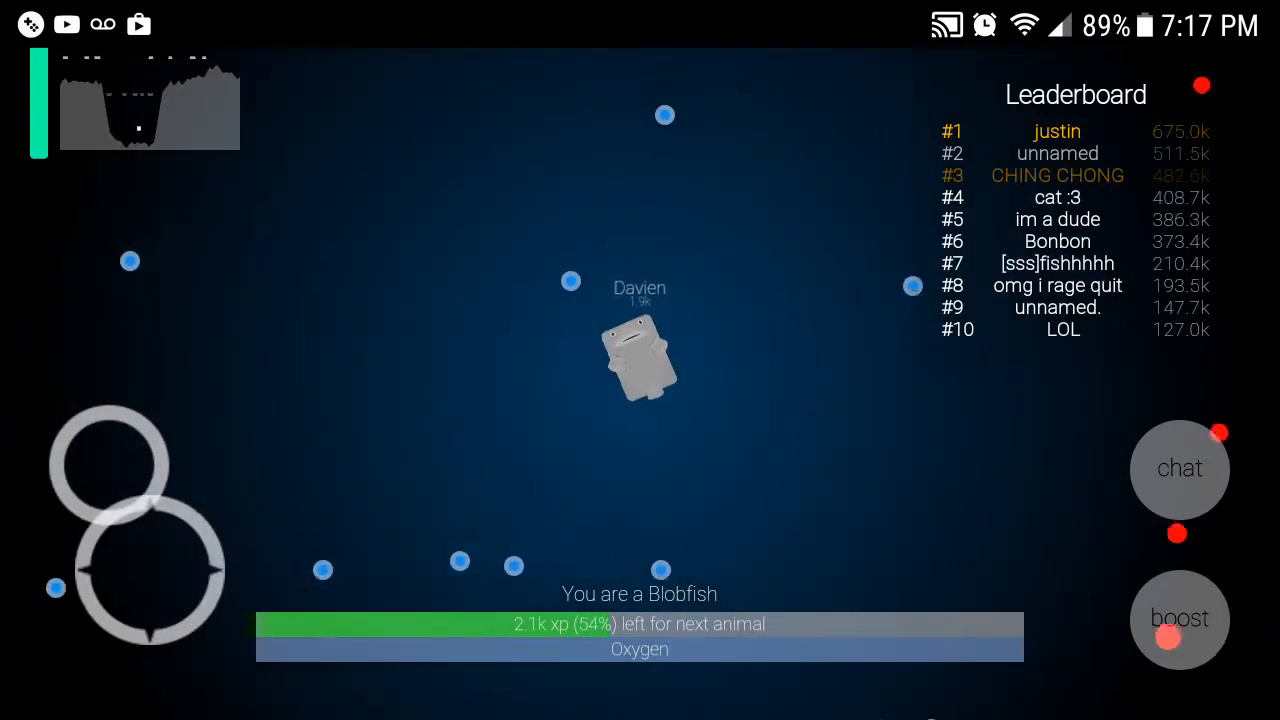
pyautogui.click(1180, 468)
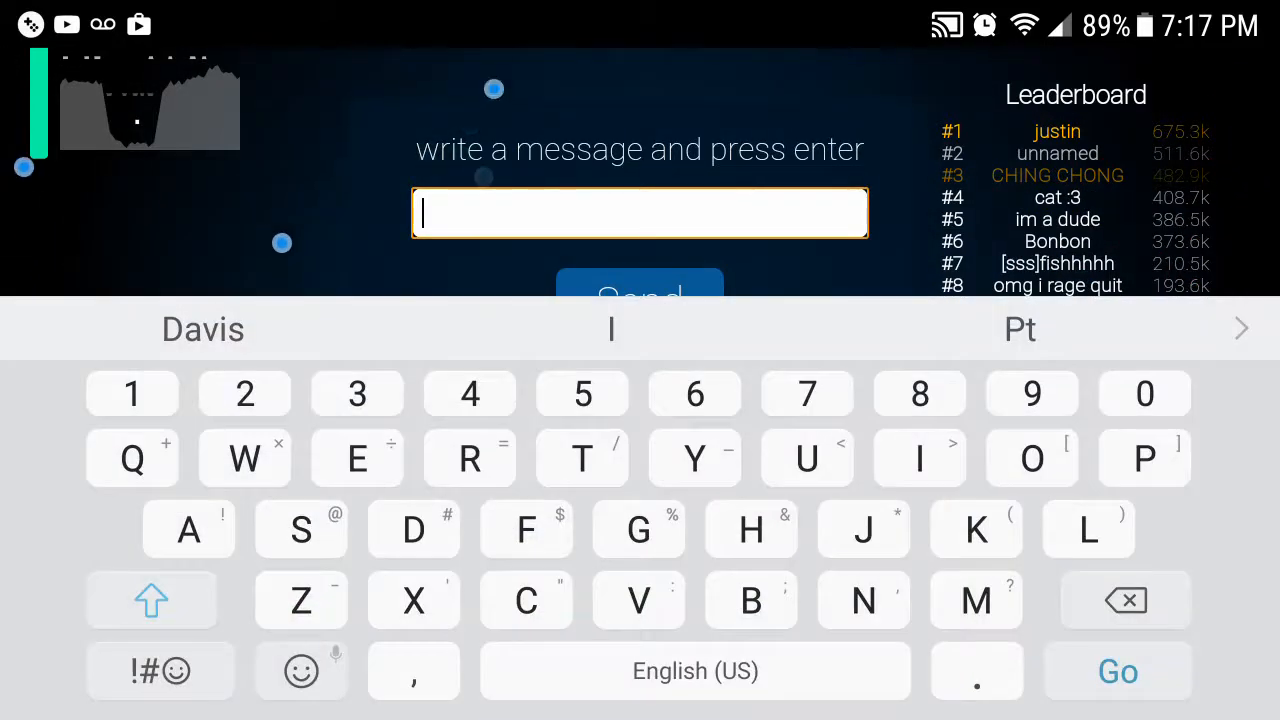